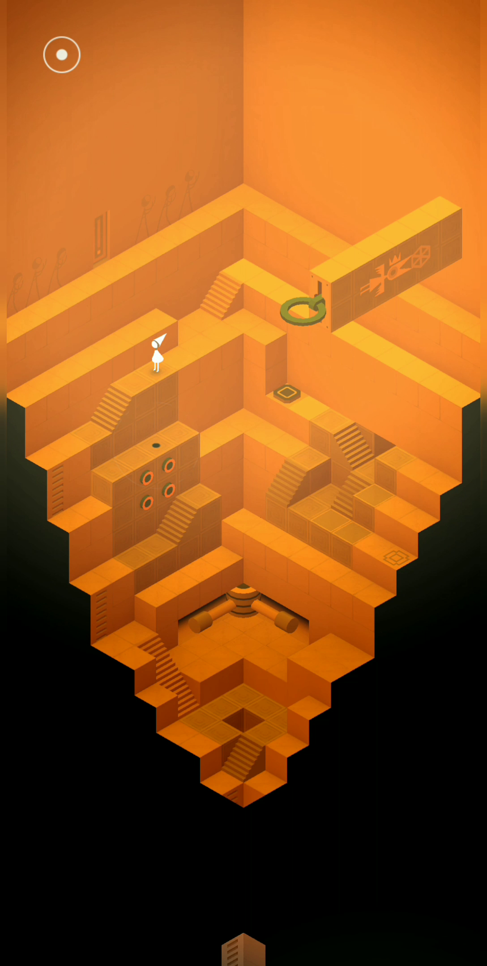
Walk the princess from the left ledge up the right-side stairs onto the upper pressure plate.
left_click(93, 419)
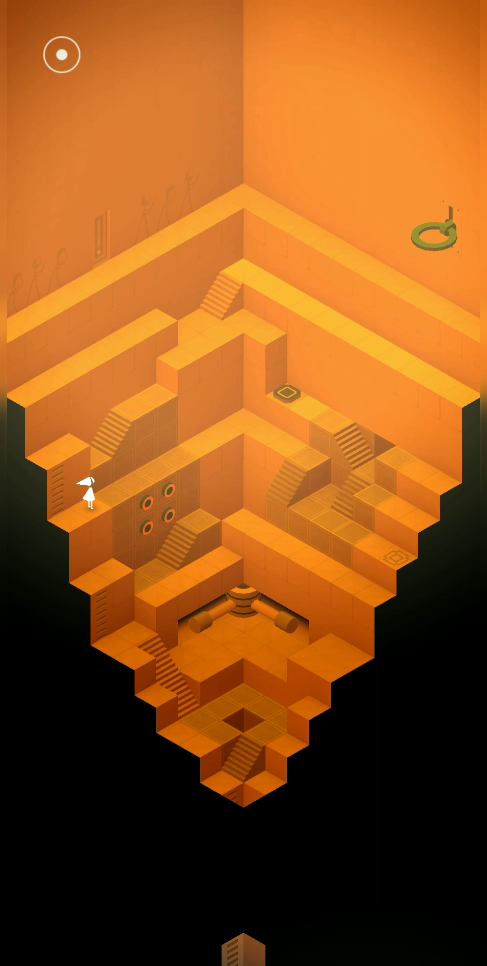
left_click(170, 447)
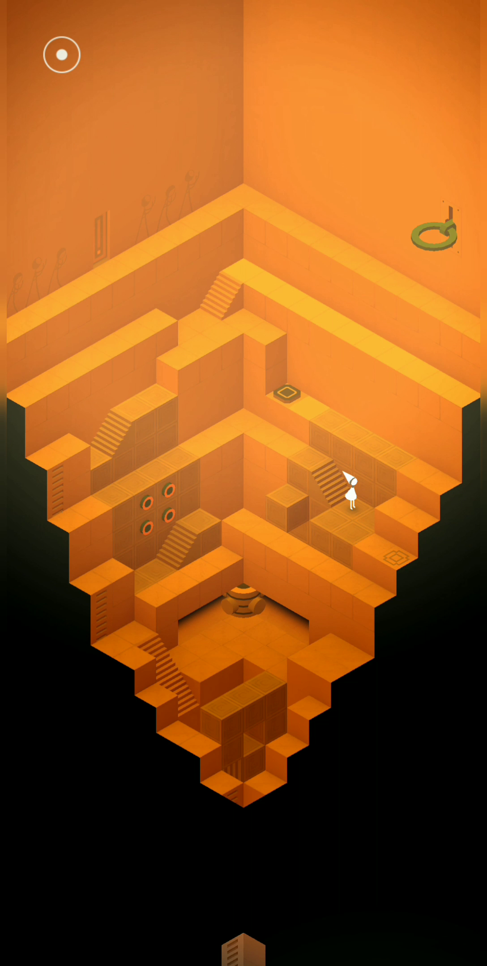
left_click(396, 558)
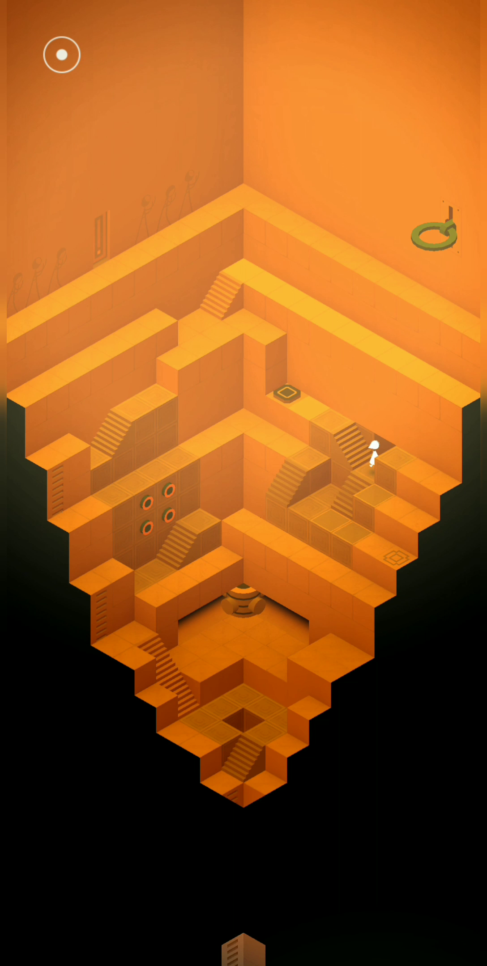
left_click(286, 396)
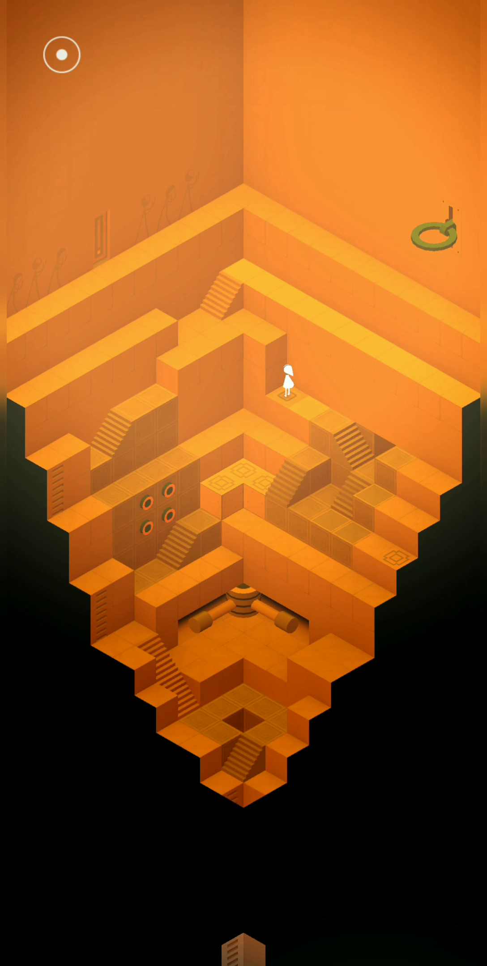
Walk the princess via the lower-right ledge and patterned platform down the lower-left stairs into the dark halls.
left_click(397, 559)
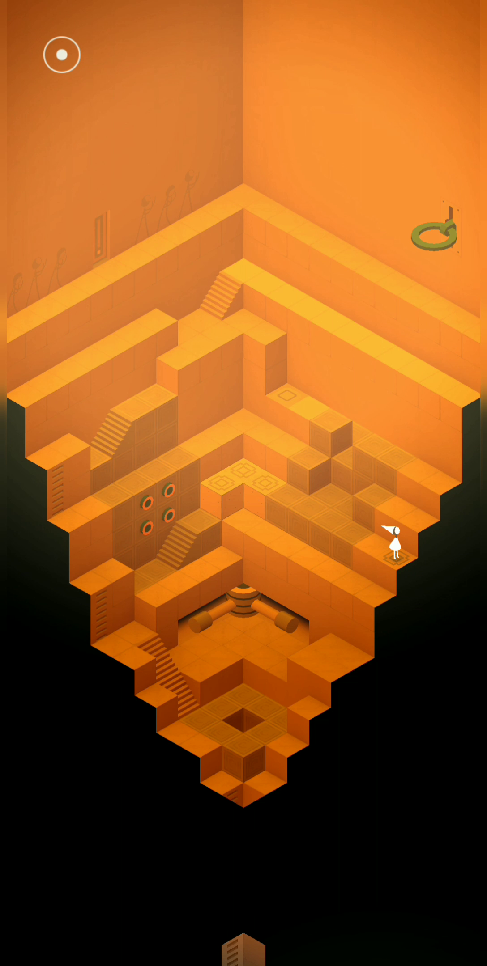
left_click(273, 487)
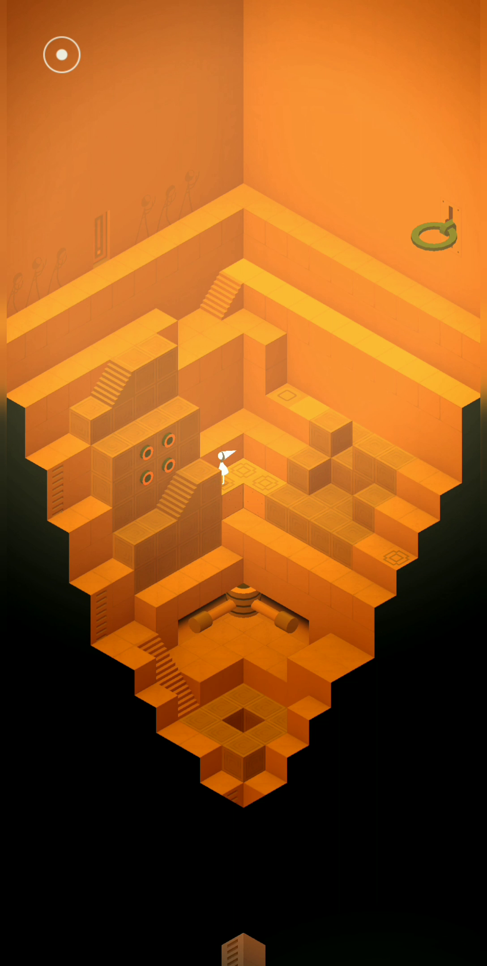
left_click(157, 596)
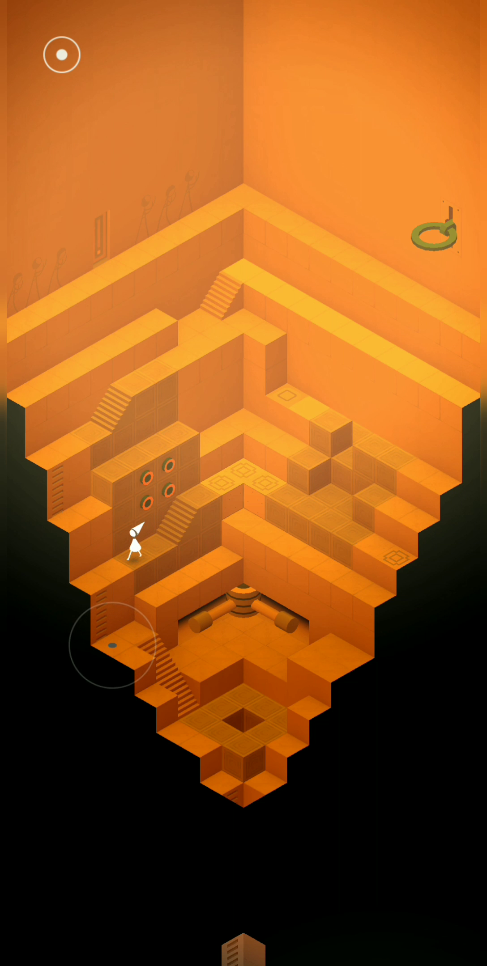
left_click(112, 645)
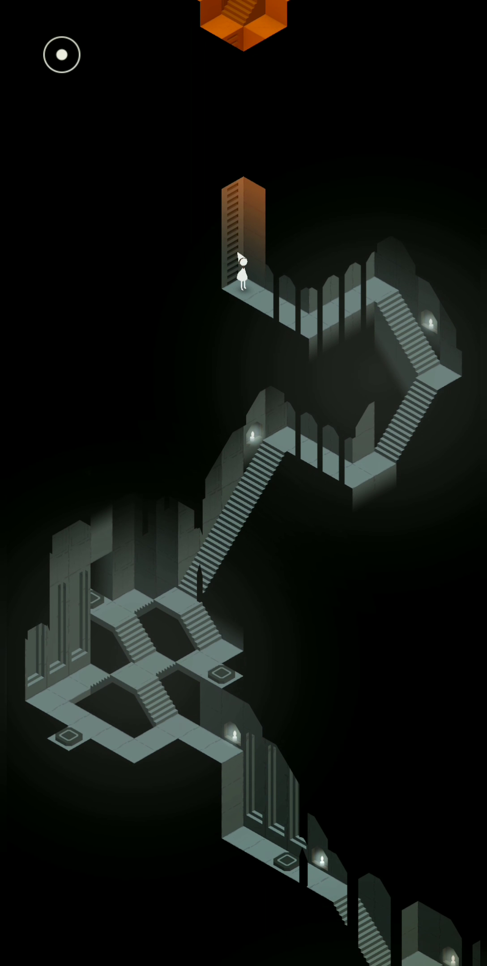
Walk the princess down to the middle landing and further down the dark halls.
left_click(221, 669)
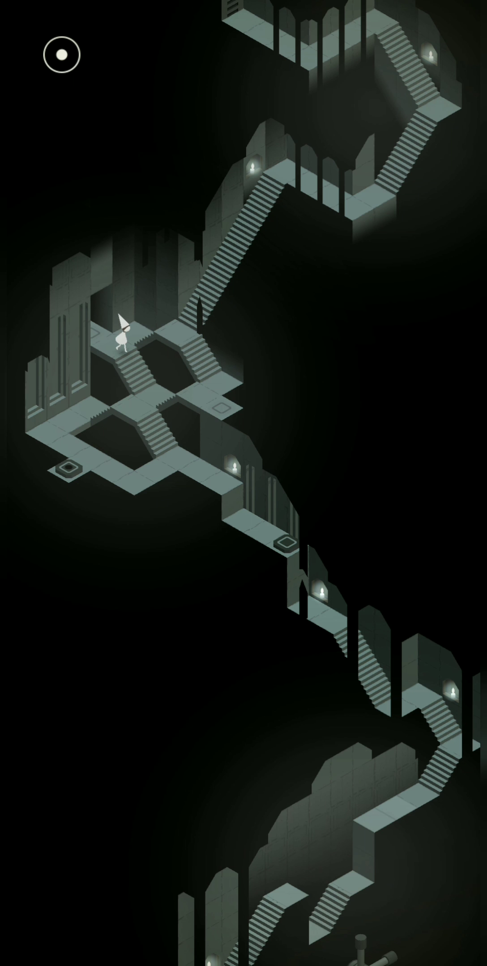
left_click(89, 400)
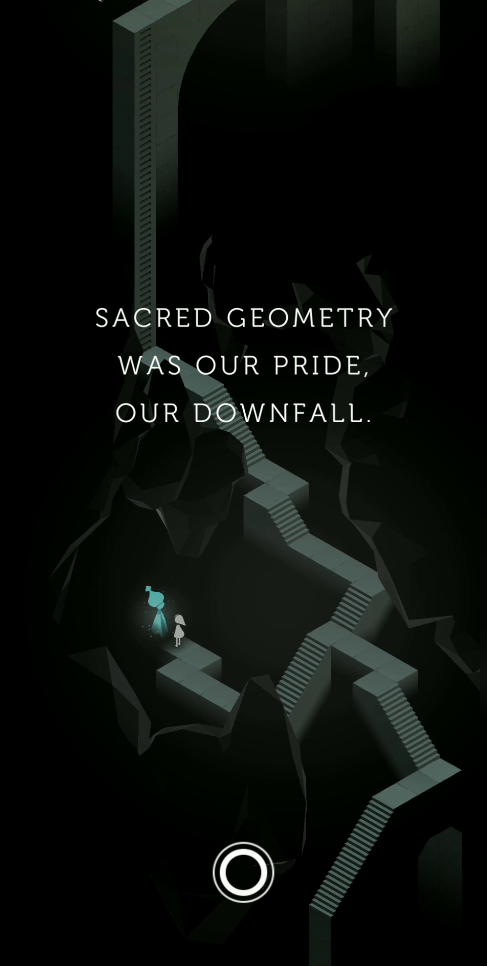
Advance the ghost's dialogue to show its words about sacred geometry being pride and downfall.
left_click(243, 871)
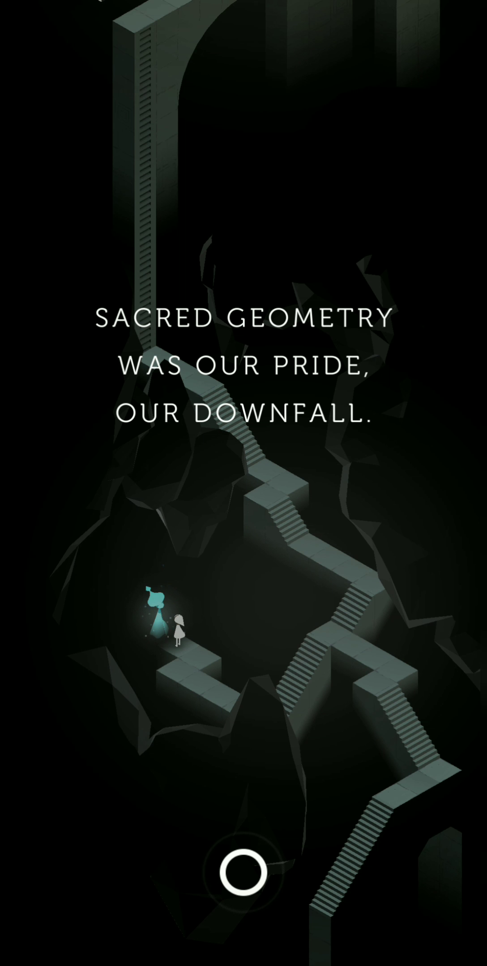